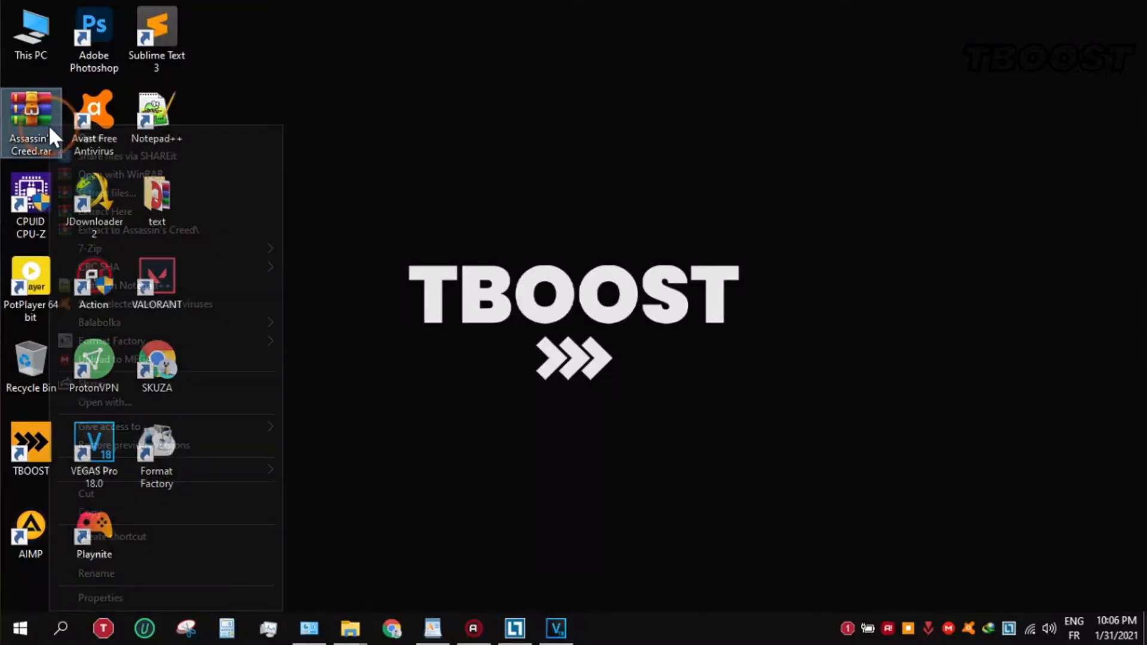
- Extract Assassin's Creed.rar and copy the .ini from its inner Assassin's Creed folder
left_click(108, 211)
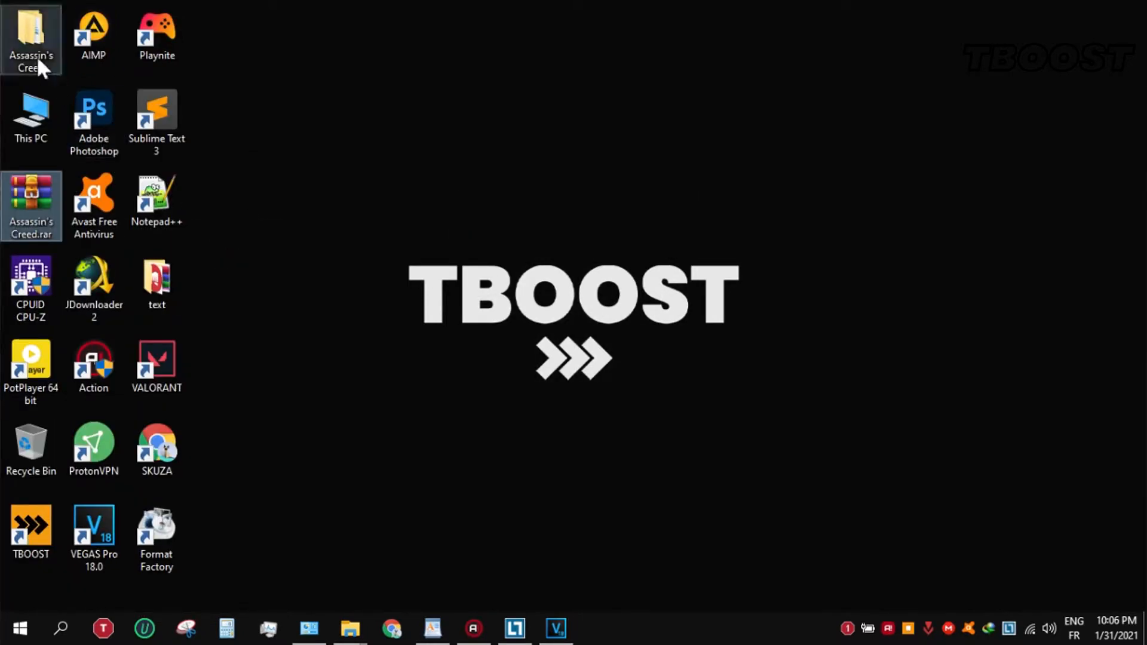
double_click(30, 35)
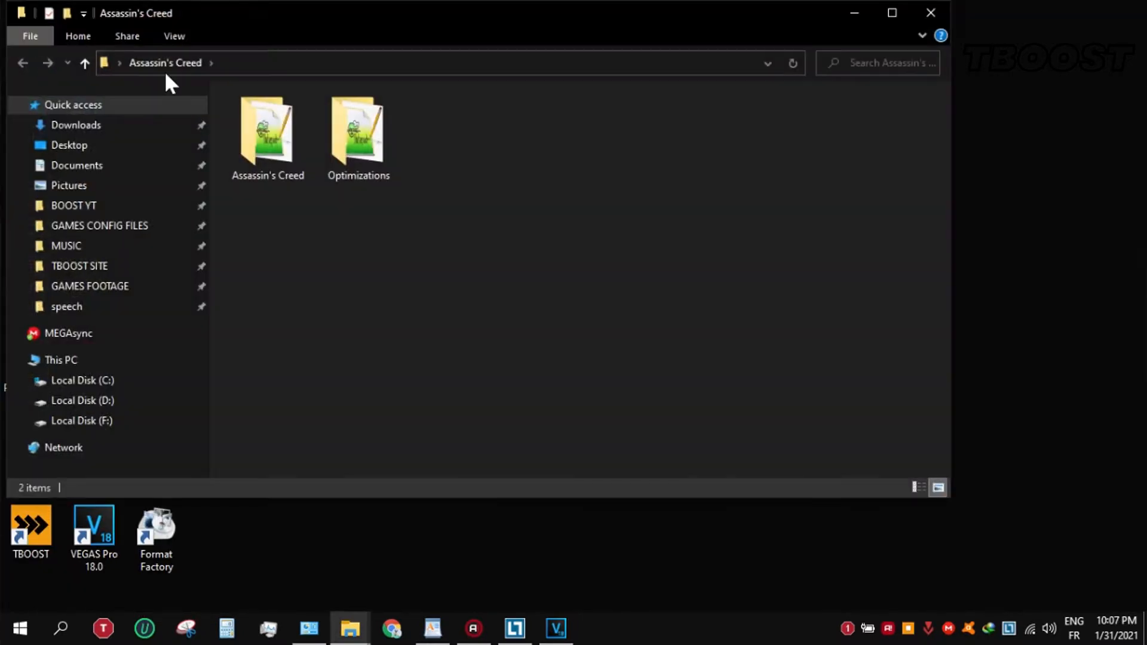
double_click(267, 131)
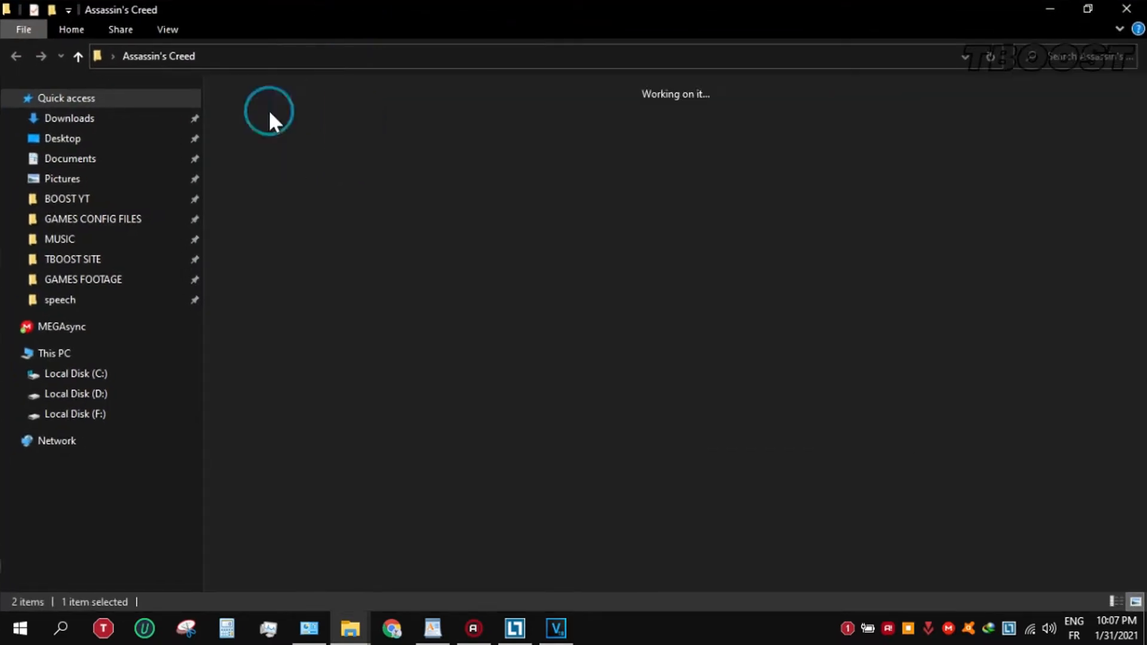
right_click(260, 127)
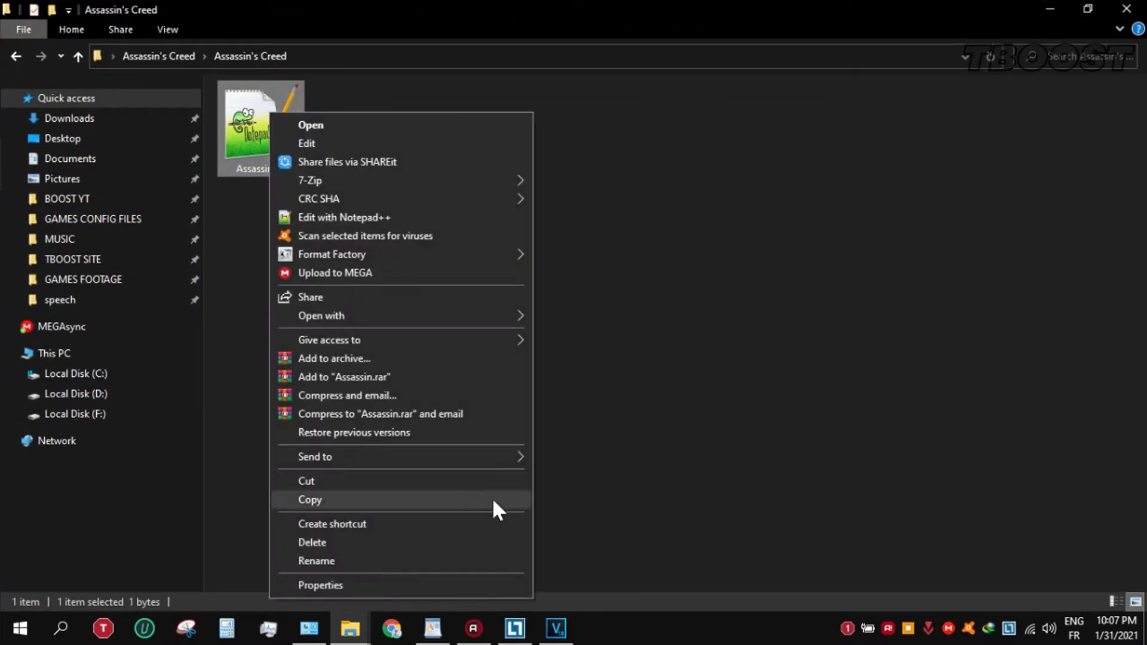
left_click(309, 499)
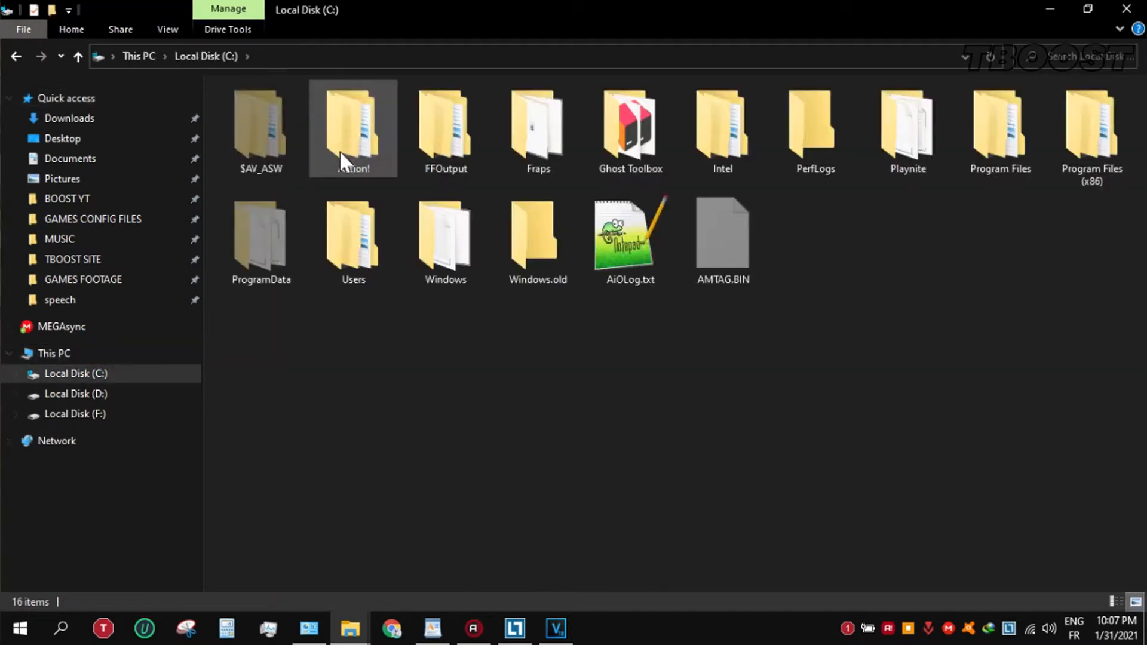
- Paste the config file into Users\<user>\AppData\Roaming\Ubisoft\Assassin's Creed
double_click(352, 128)
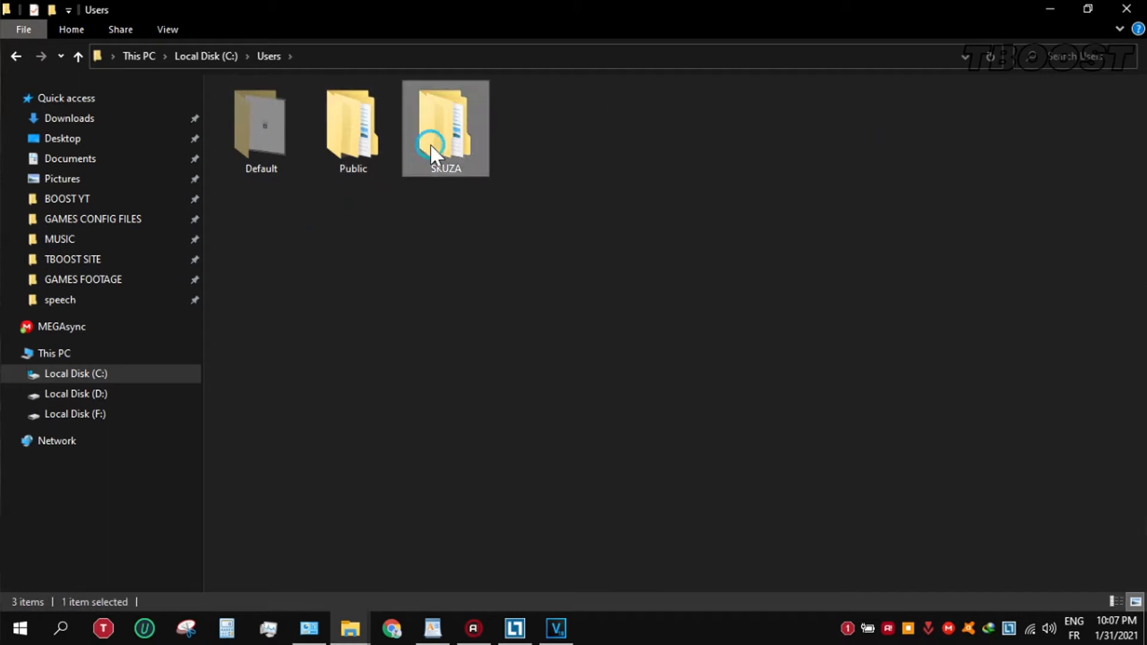
double_click(444, 125)
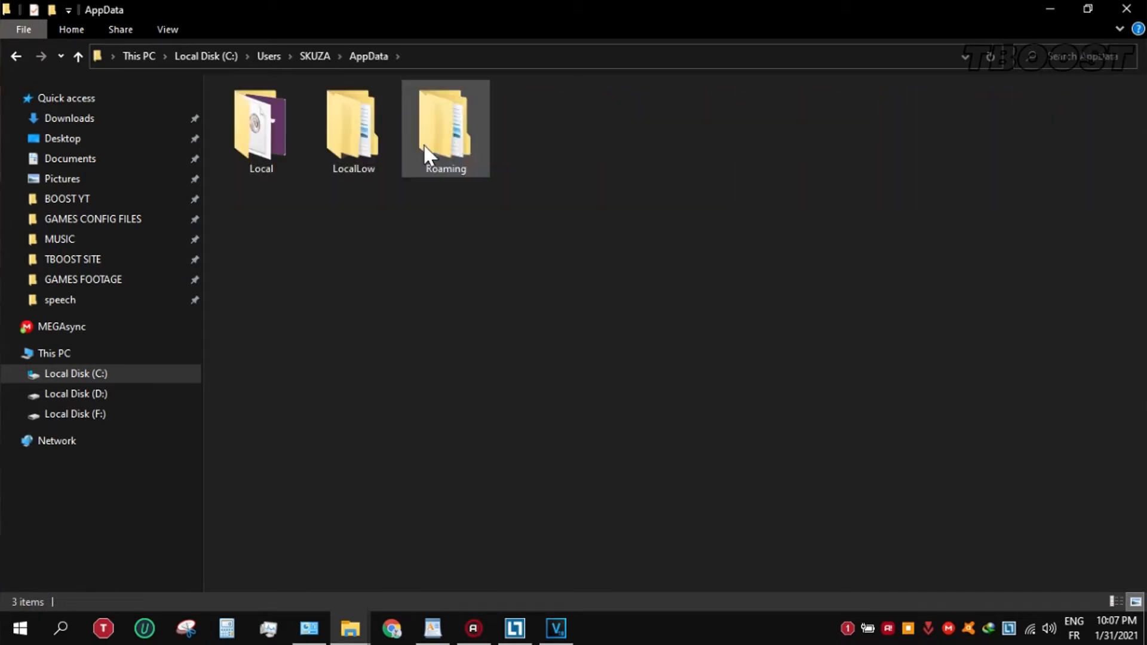
double_click(445, 124)
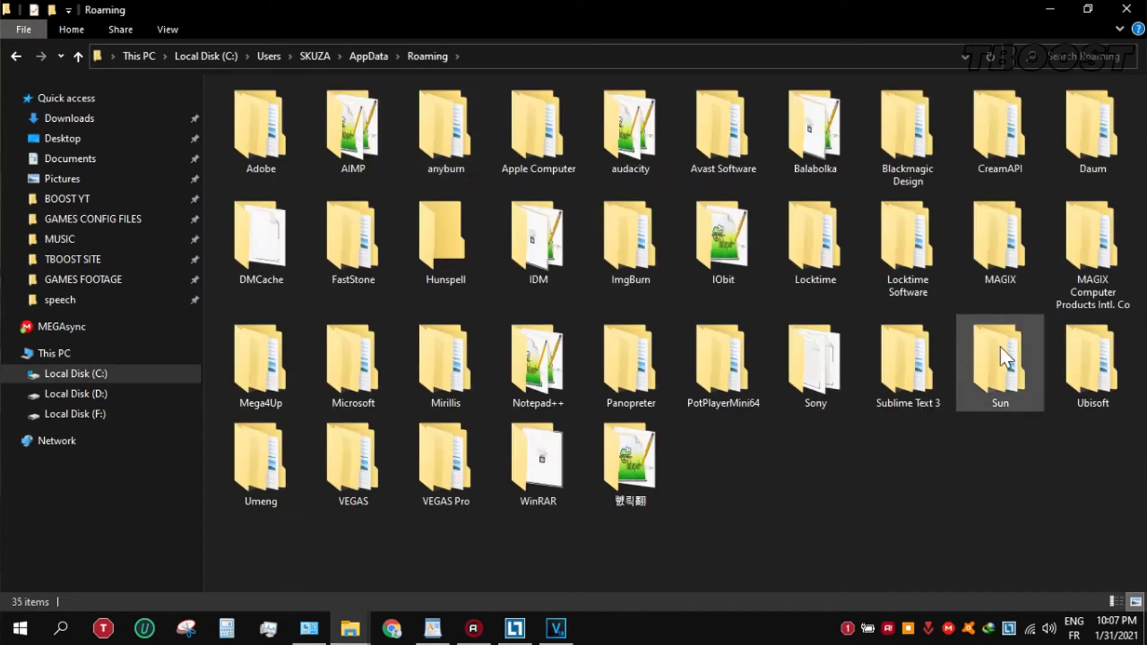
double_click(1091, 358)
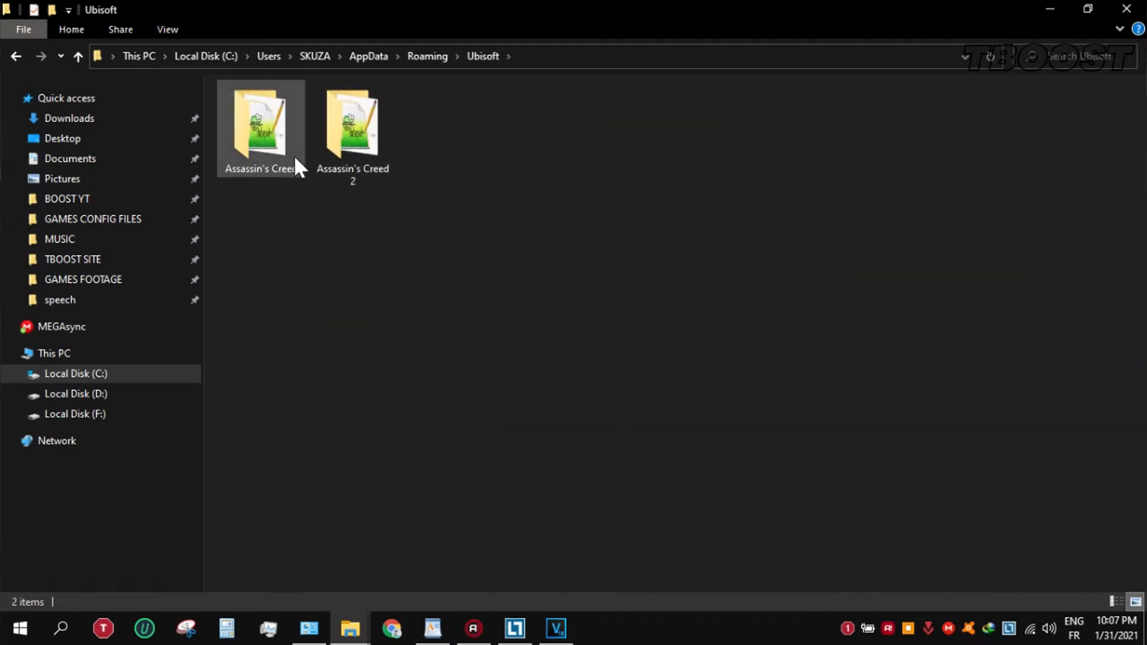
double_click(260, 128)
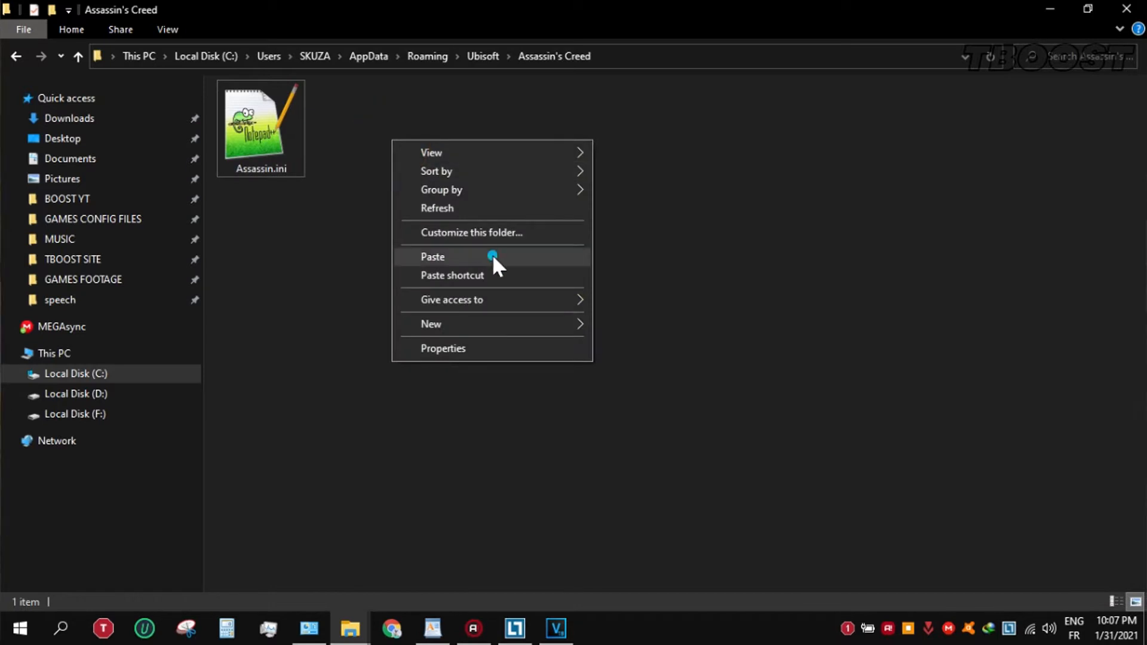
left_click(433, 256)
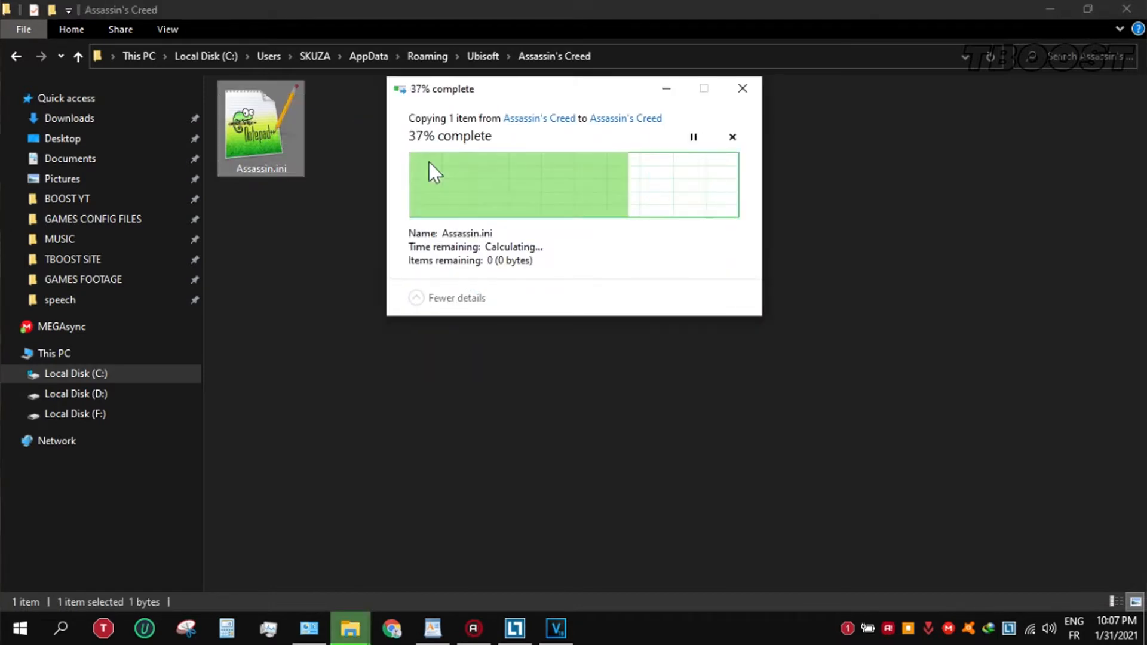
- Tick Read-only in Assassin.ini's Properties and apply the change
right_click(260, 128)
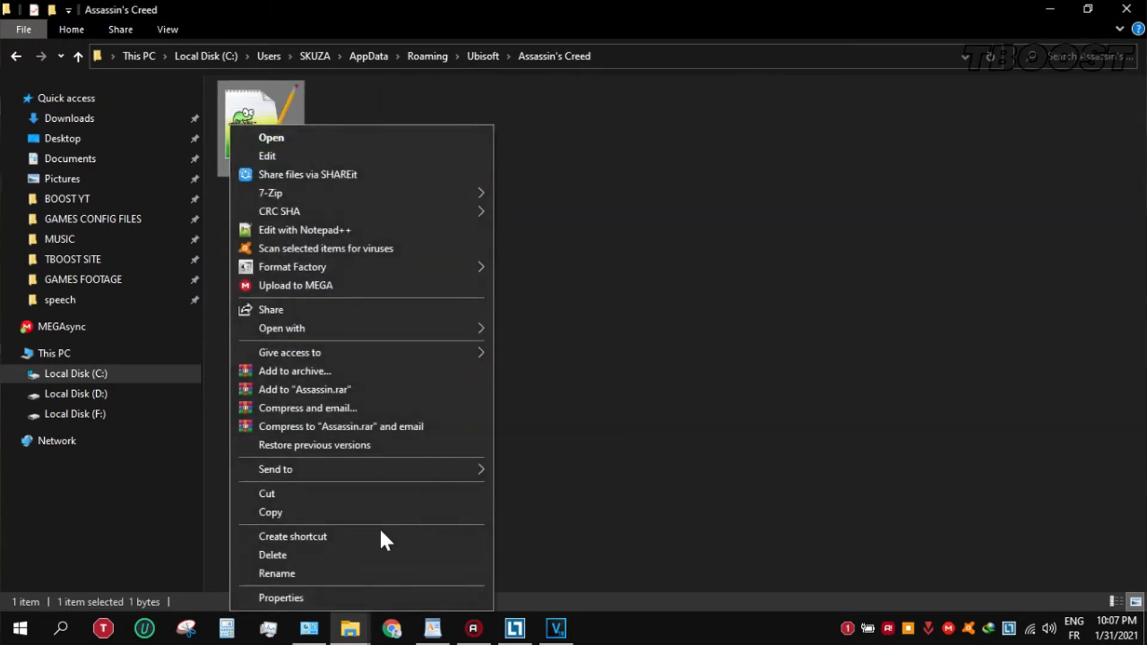
left_click(281, 598)
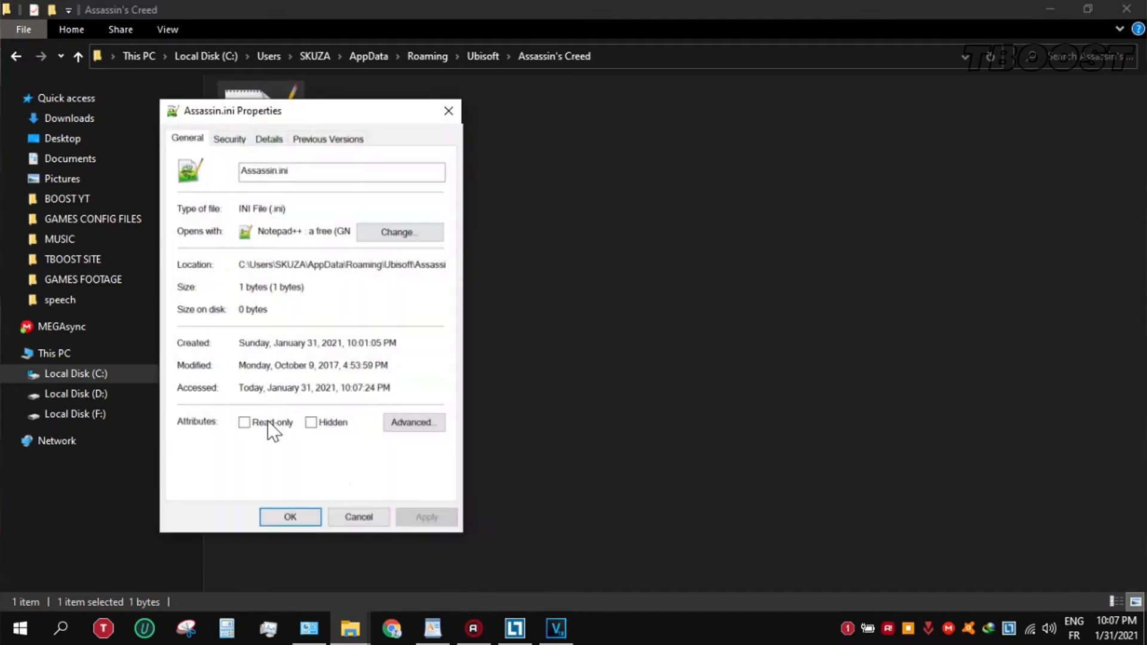
left_click(245, 422)
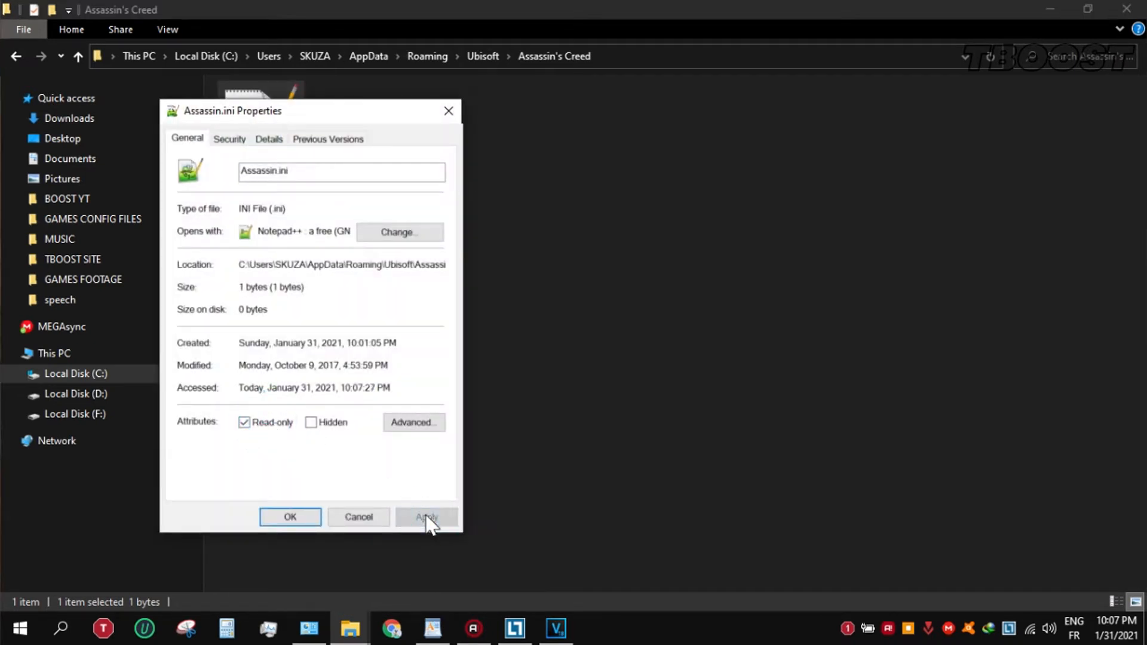
left_click(289, 516)
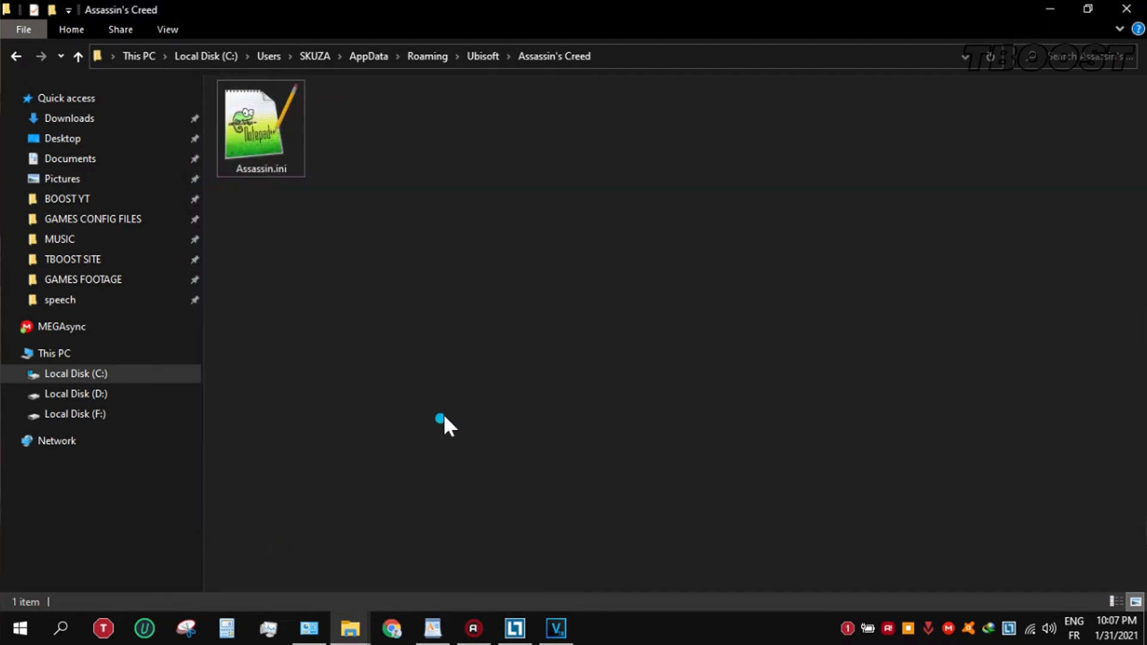
- Use the Start menu to get back to the Windows desktop
left_click(16, 628)
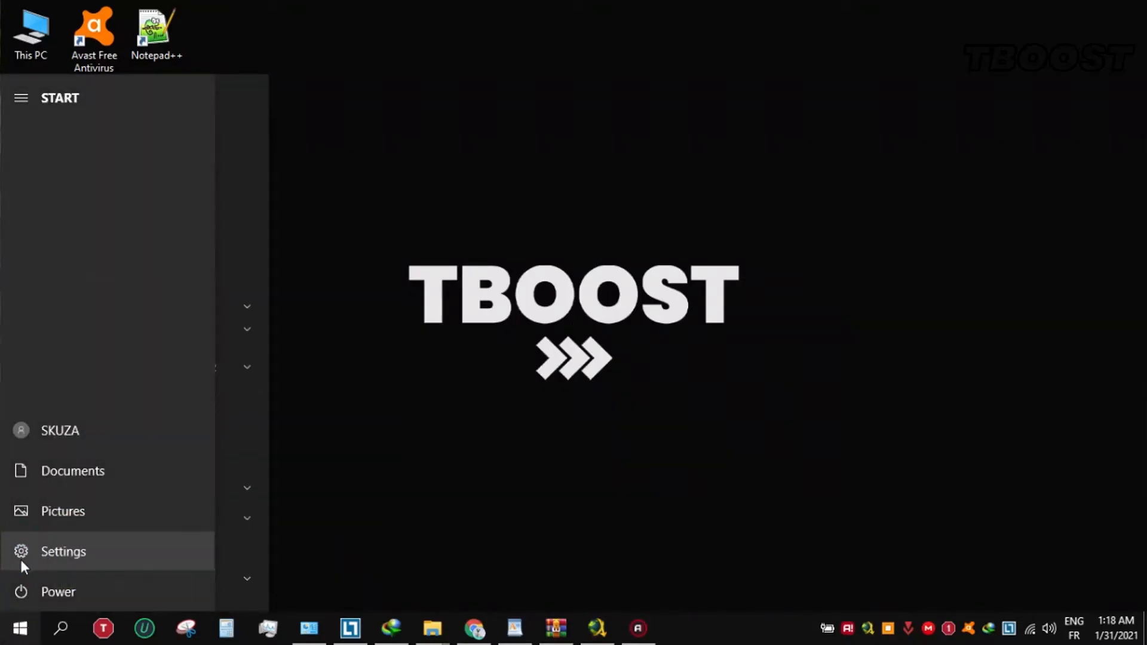
left_click(63, 552)
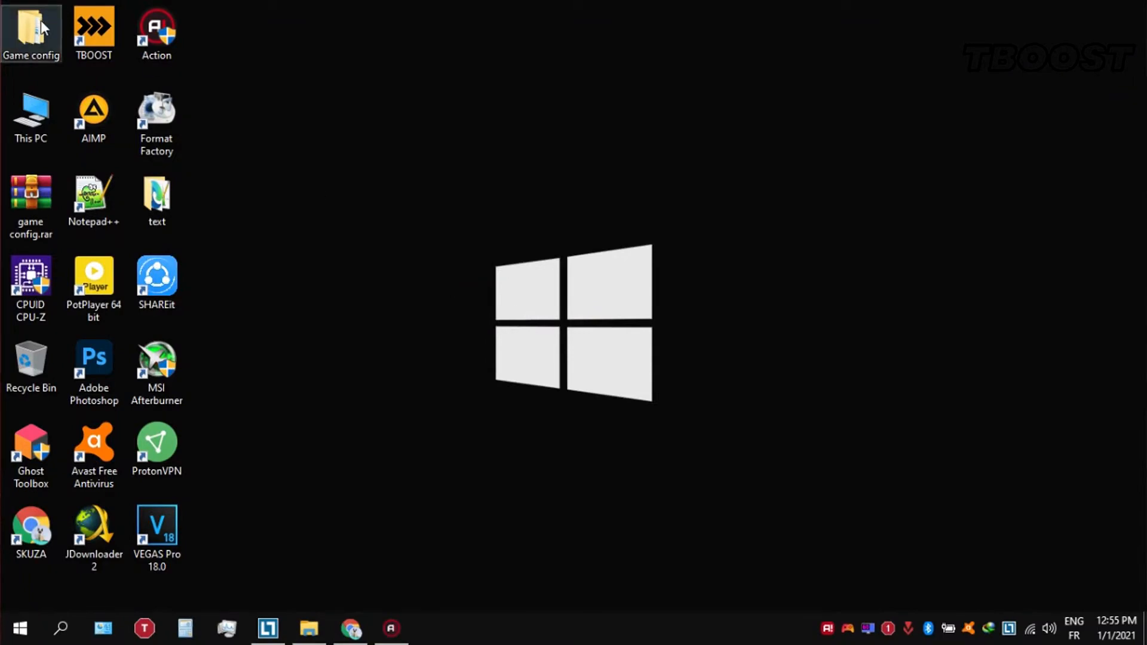
- Open Game config\Optimizations\Ultimate Performance Command.txt in Notepad++
double_click(31, 33)
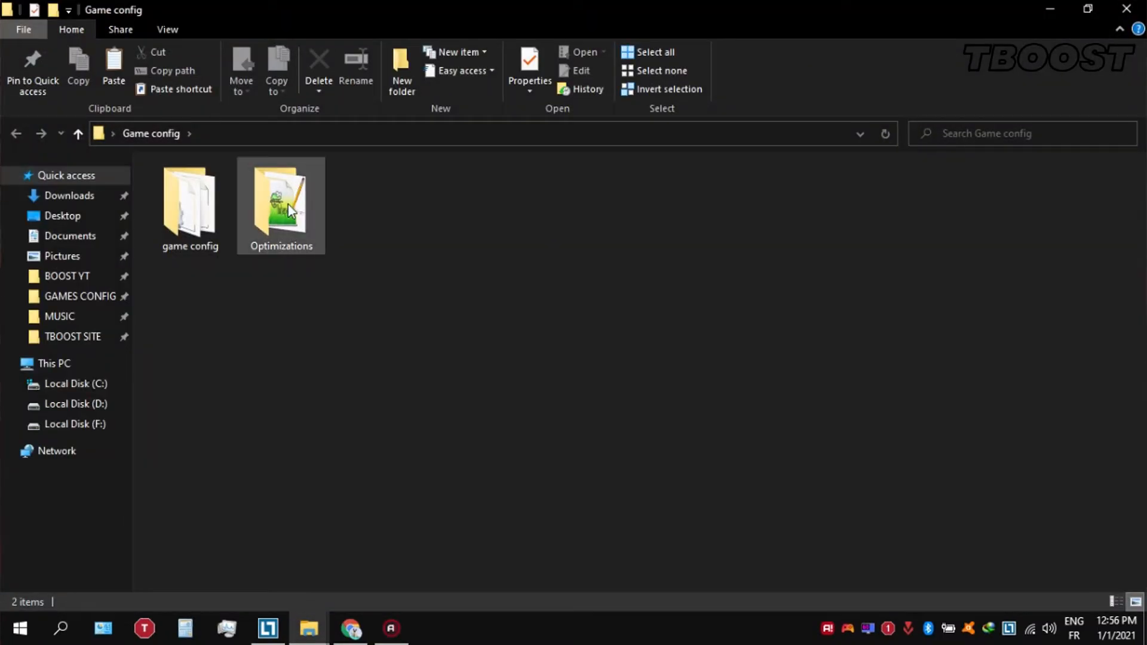
double_click(280, 198)
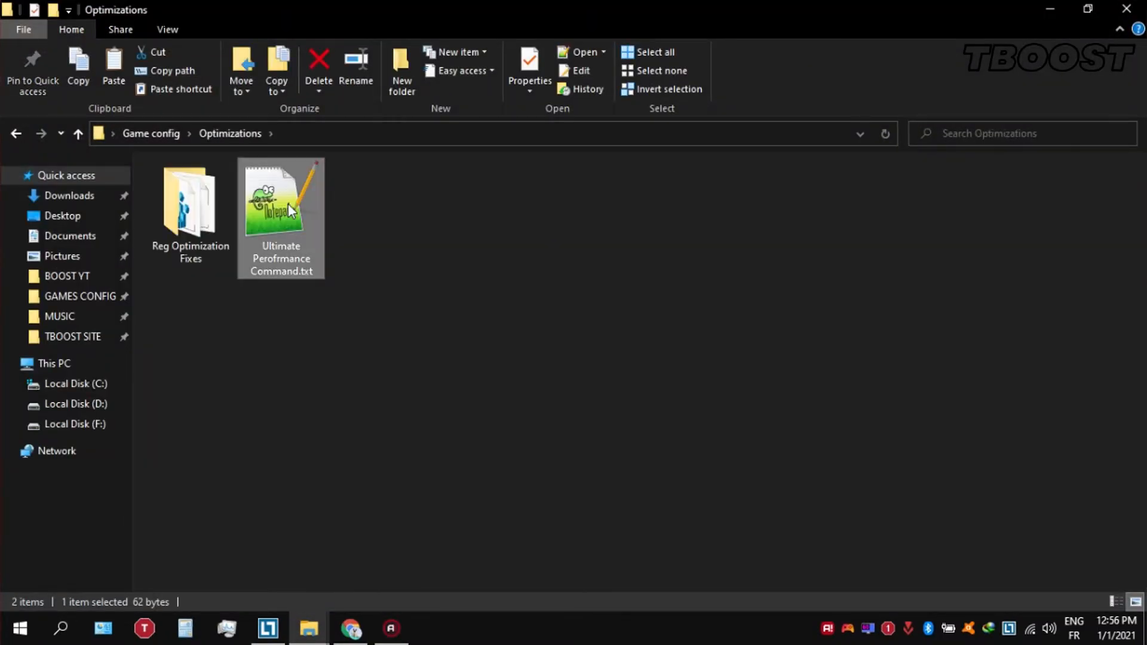
double_click(280, 198)
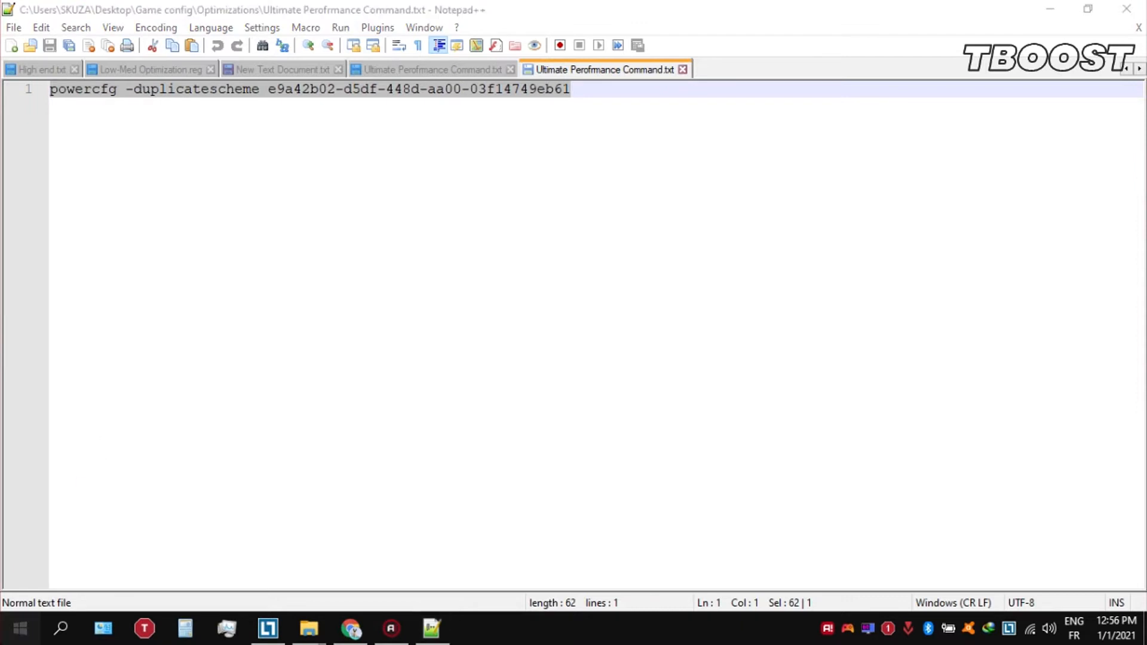
- Run the pasted powercfg duplicate-scheme command in an administrator cmd, then close it
type("cmd")
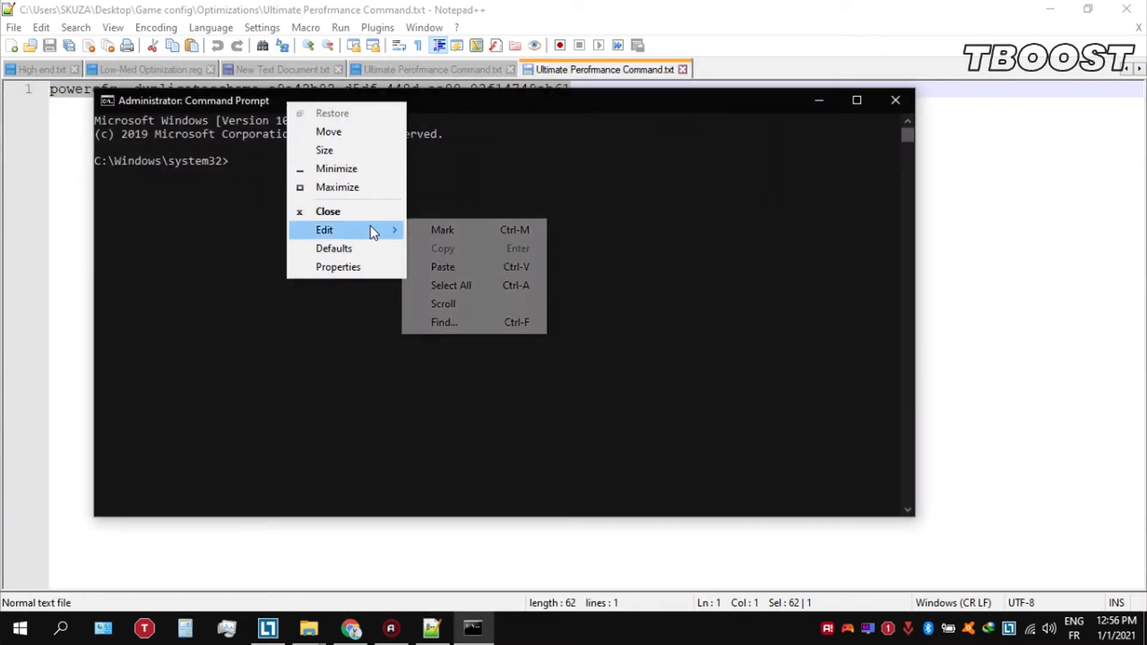
left_click(442, 266)
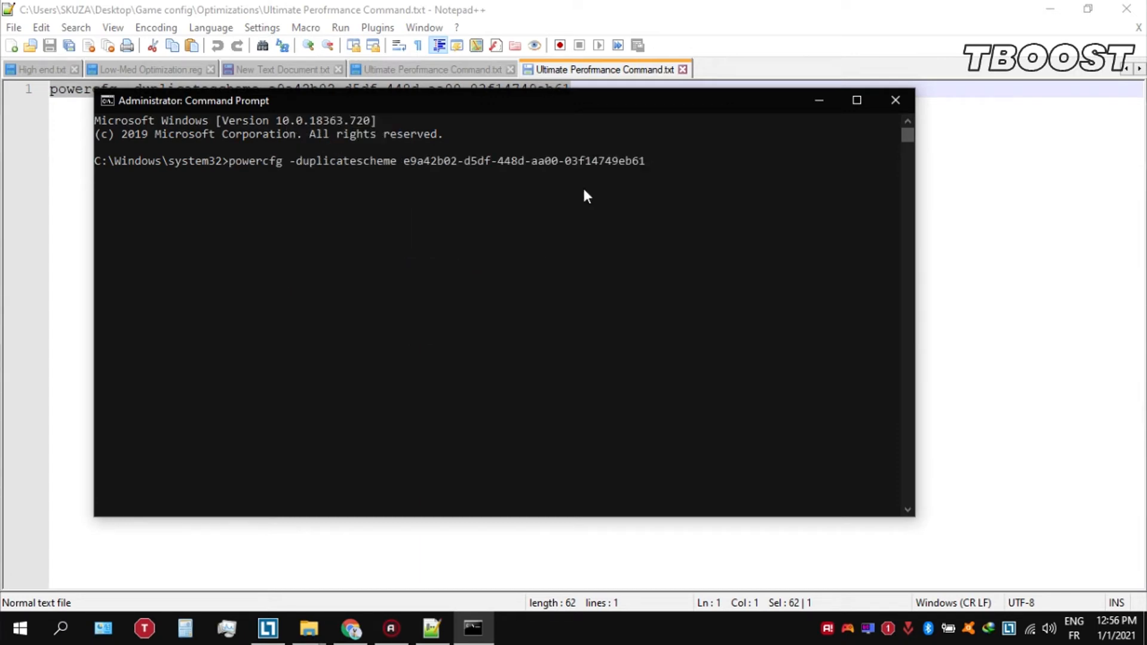
key("enter")
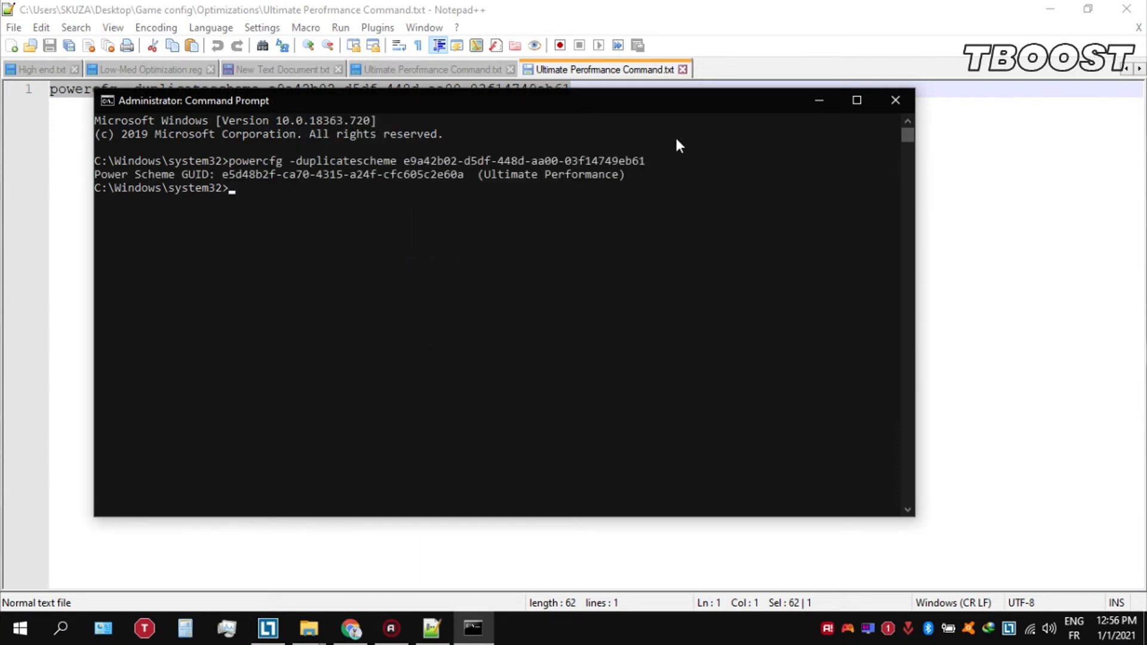
left_click(895, 101)
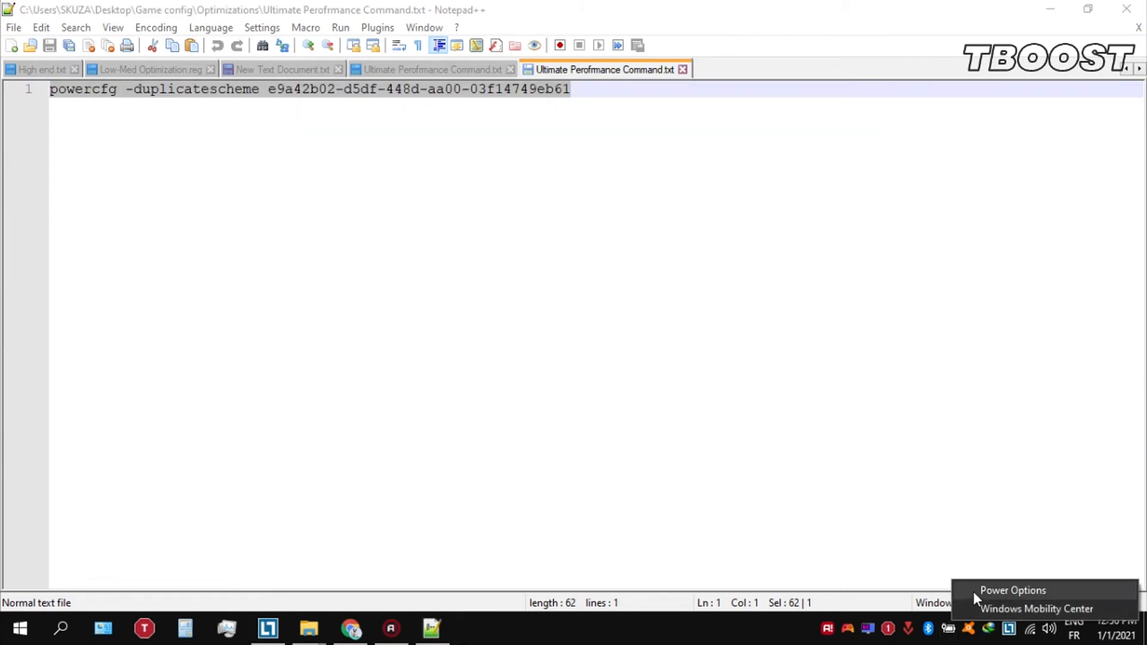
- Select Ultimate Performance as the active plan in Power Options
left_click(1011, 590)
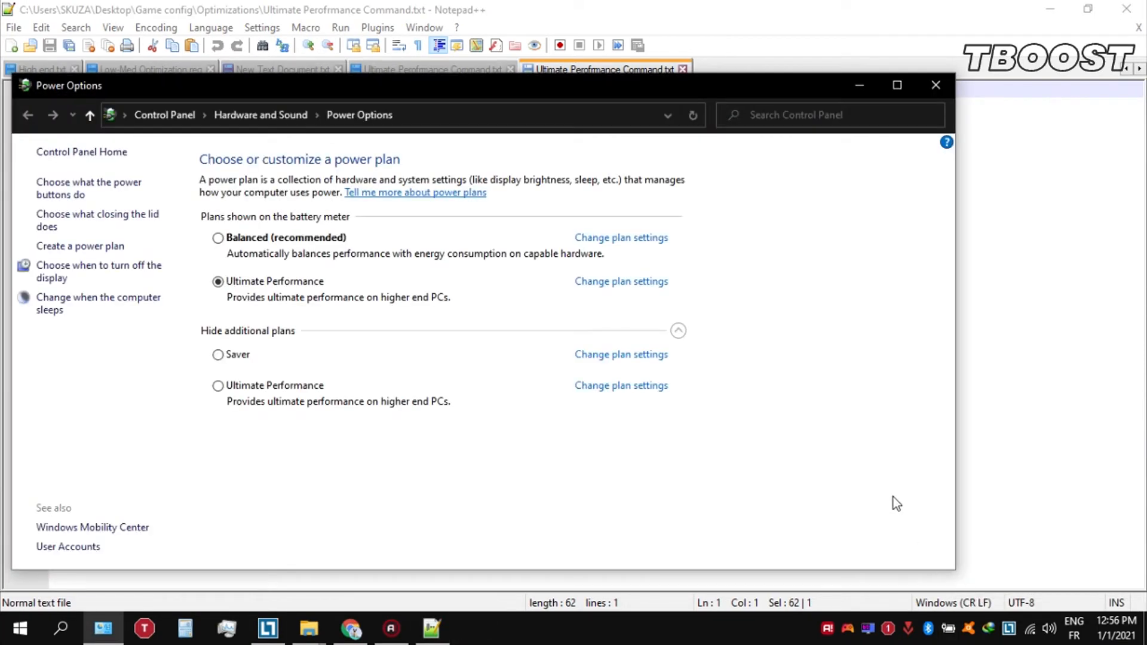
left_click(218, 385)
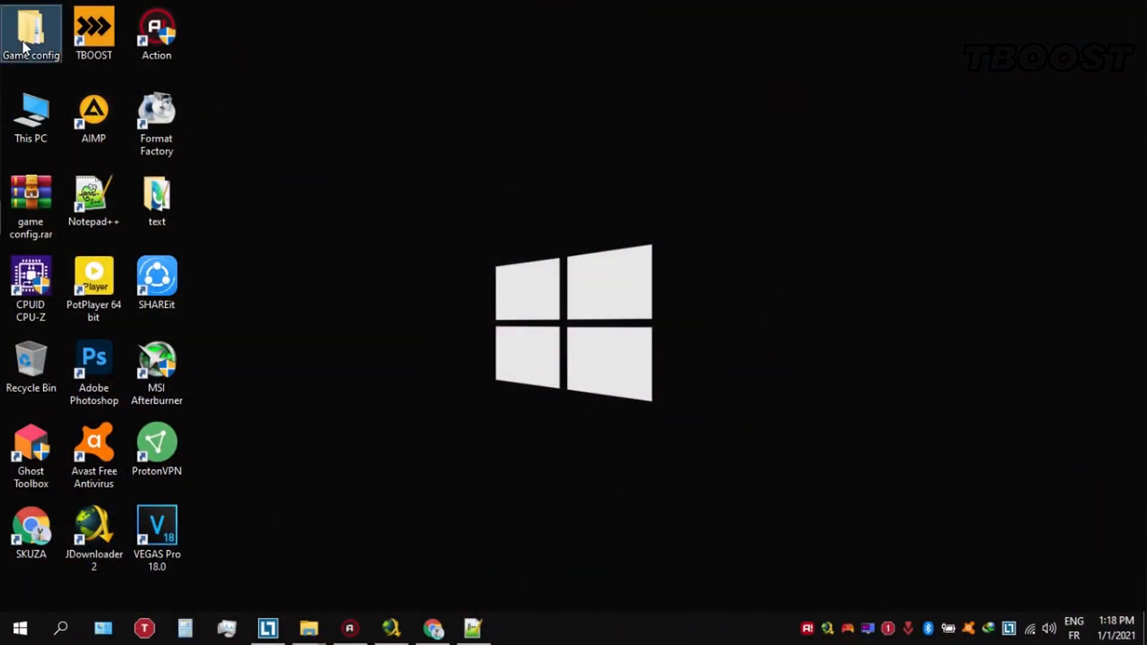
- Browse to Game config\Optimizations\Reg Optimization Fixes and select Disable DVR 1.reg
double_click(30, 30)
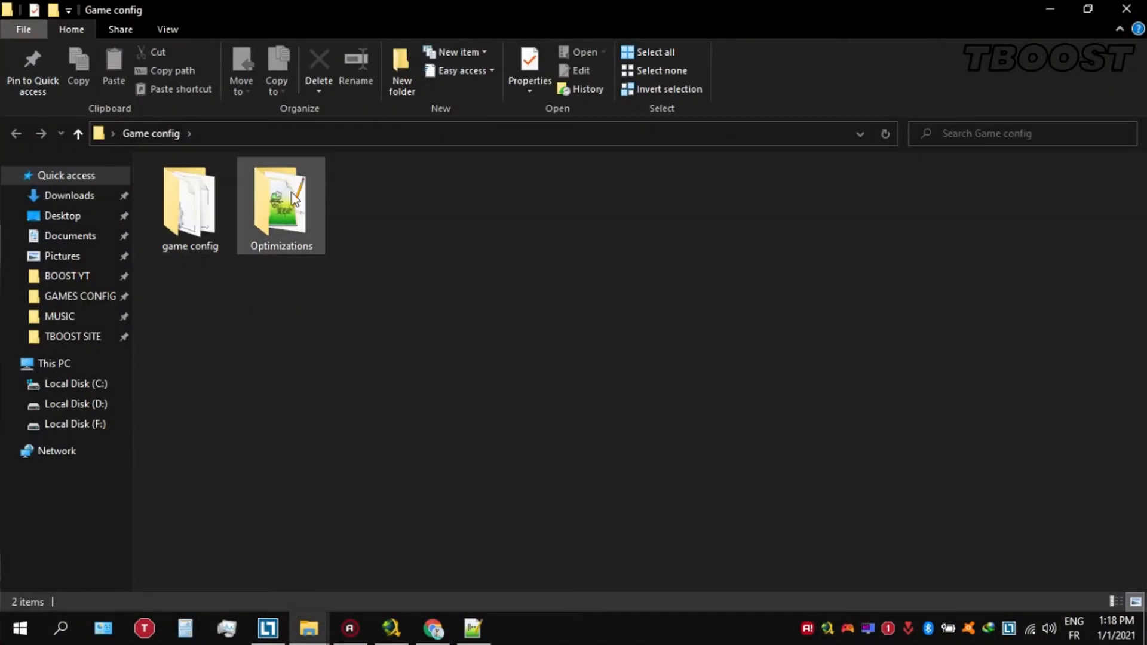
double_click(280, 197)
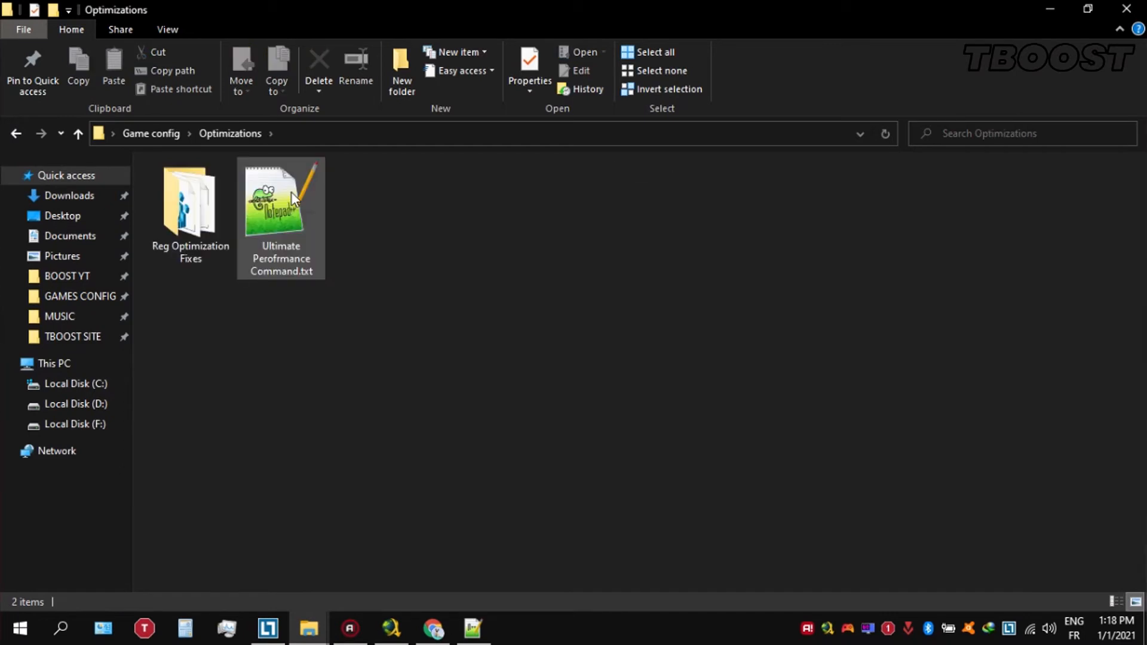
double_click(189, 202)
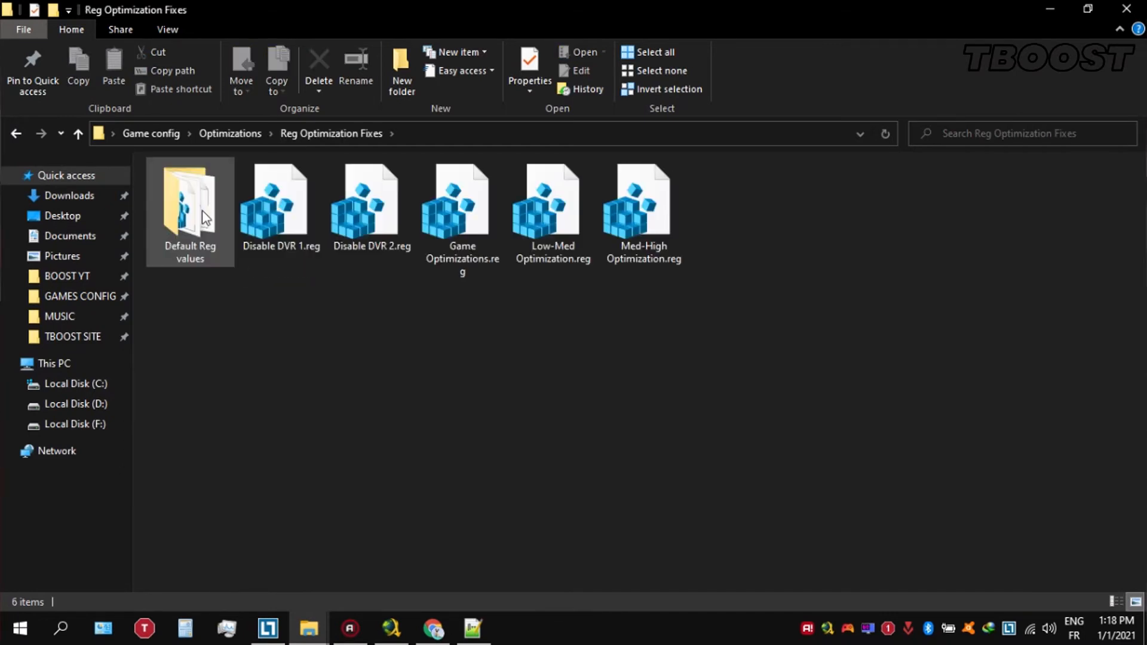
left_click(280, 204)
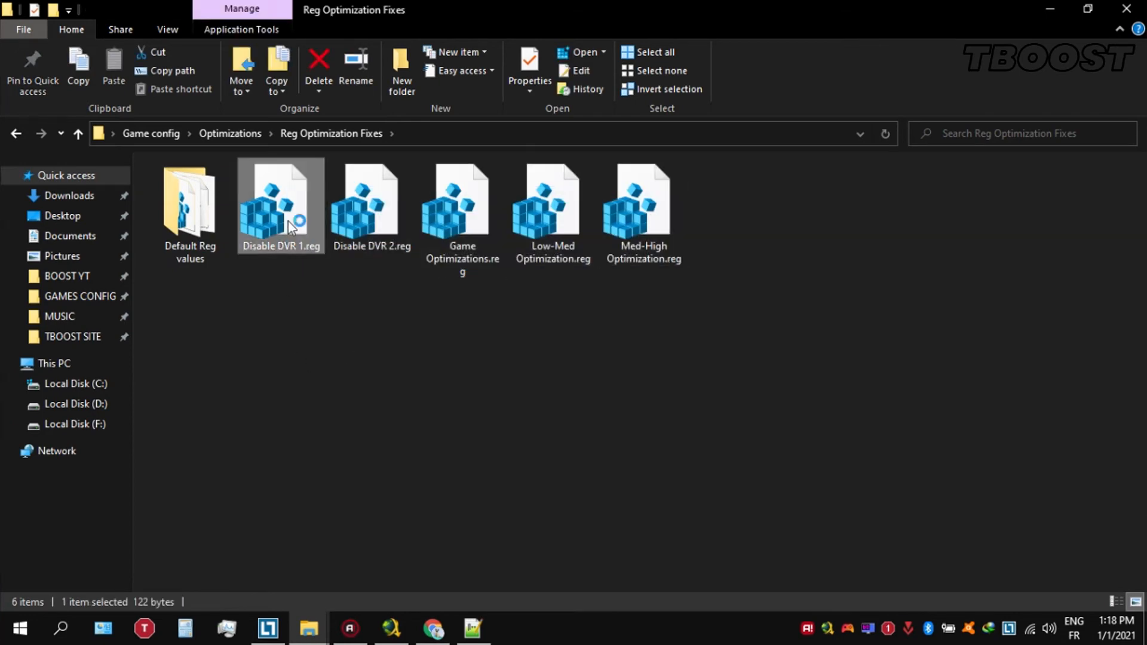
- Merge Disable DVR 2.reg and Low-Med Optimization.reg, then open Default Reg values
double_click(371, 198)
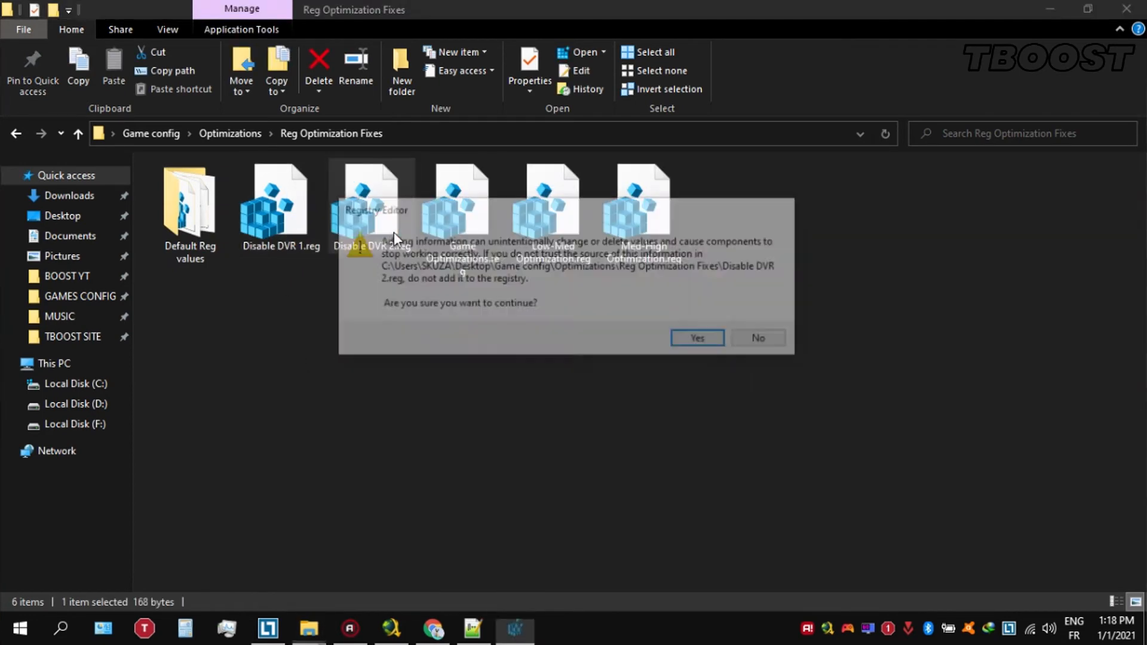
left_click(694, 338)
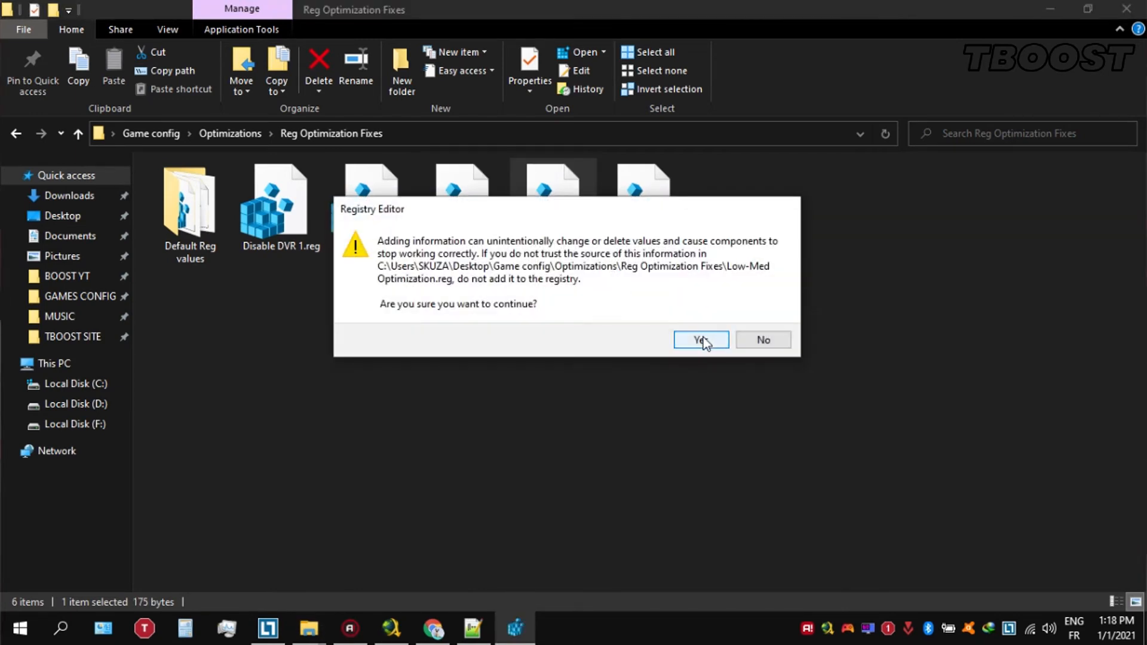
left_click(699, 339)
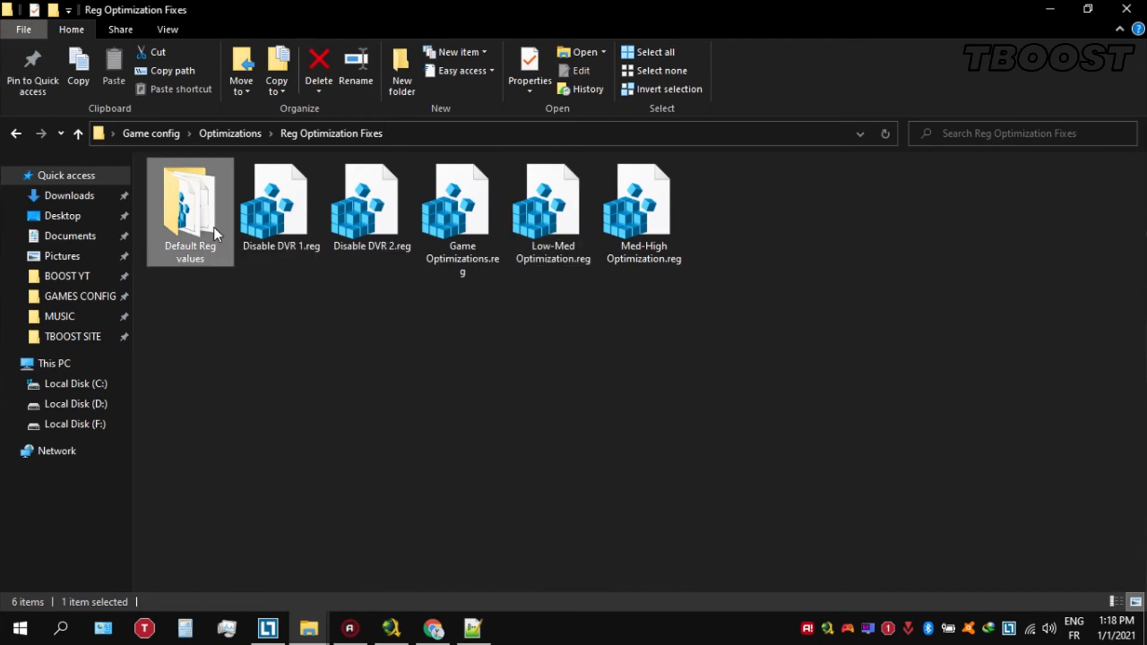
double_click(189, 198)
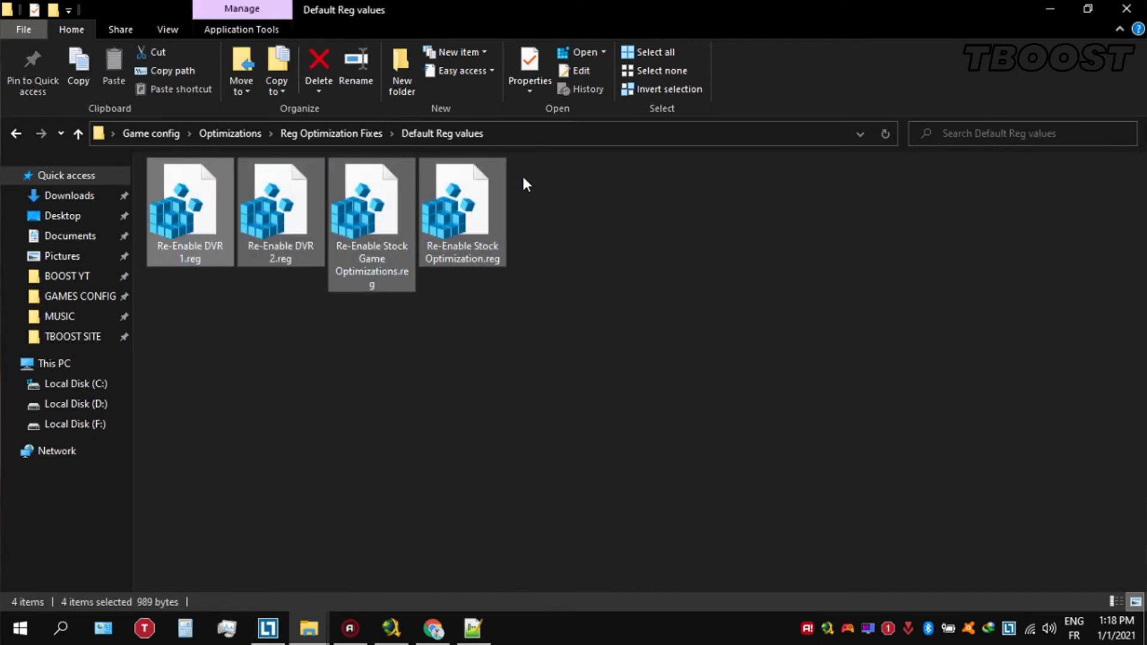
left_click(533, 198)
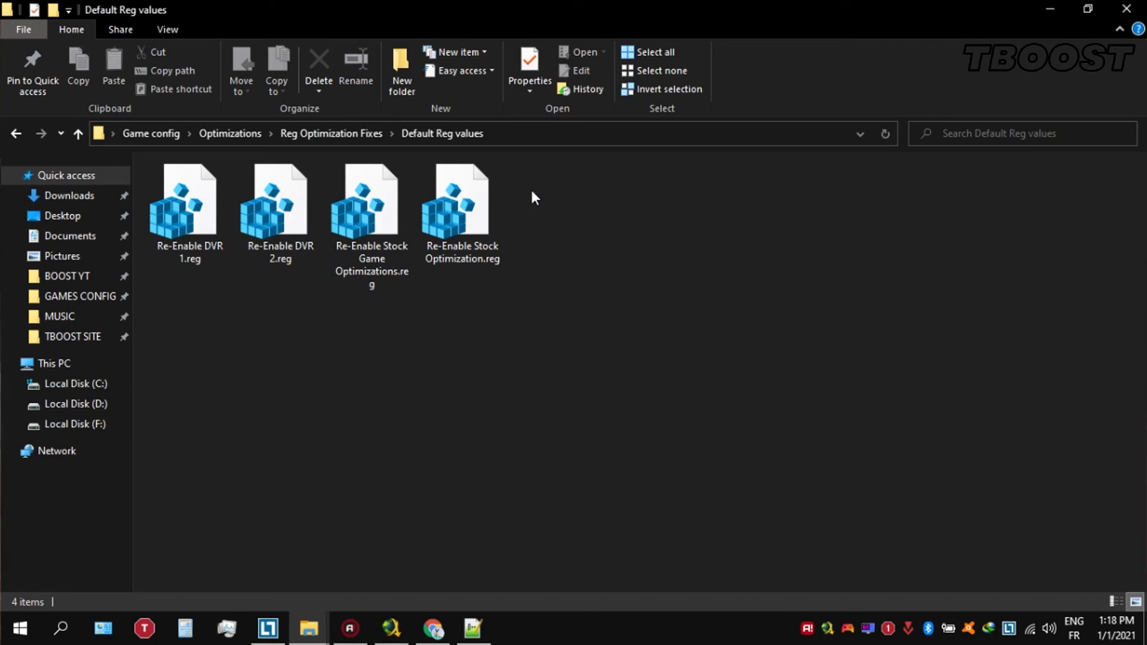